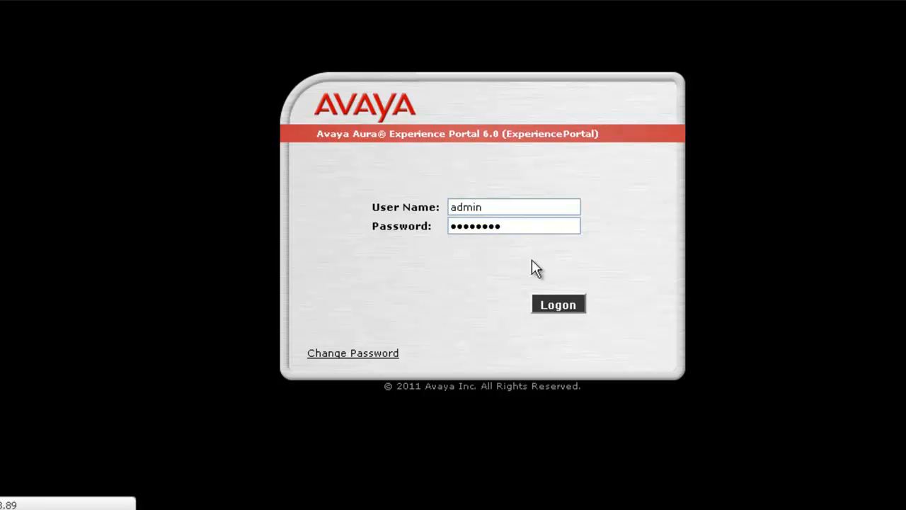
Log on as admin to land on the EPM home page showing Proactive Outreach Manager installed
{"action": "left_click", "coordinate": [558, 303]}
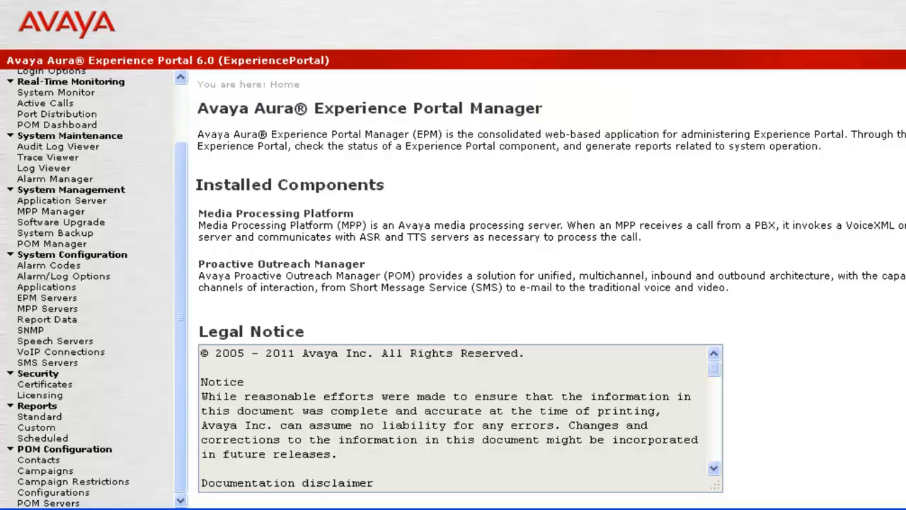